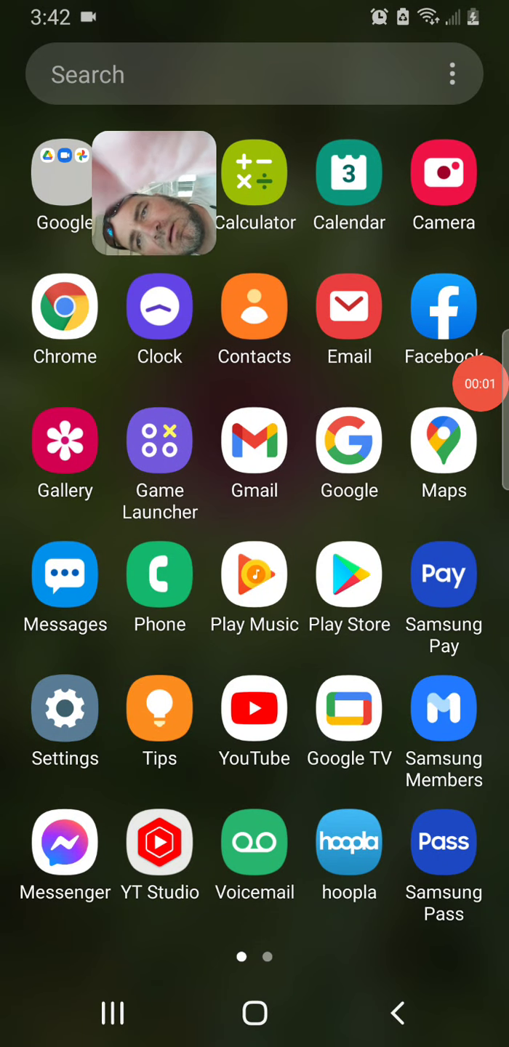
Swipe across the Android home screen toward the Google Docs app.
{"action": "scroll", "scroll_direction": "left", "scroll_amount": 3}
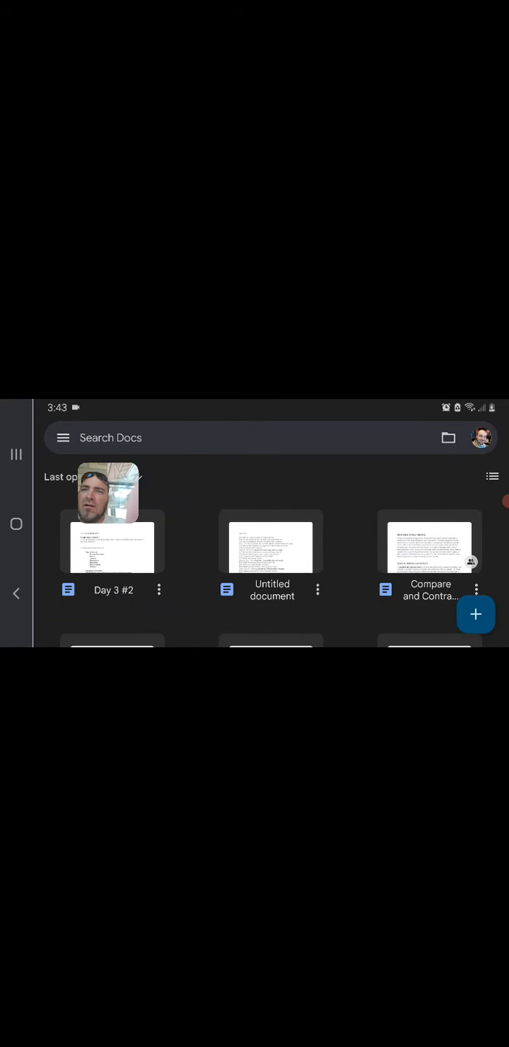
{"action": "left_click", "coordinate": [113, 542]}
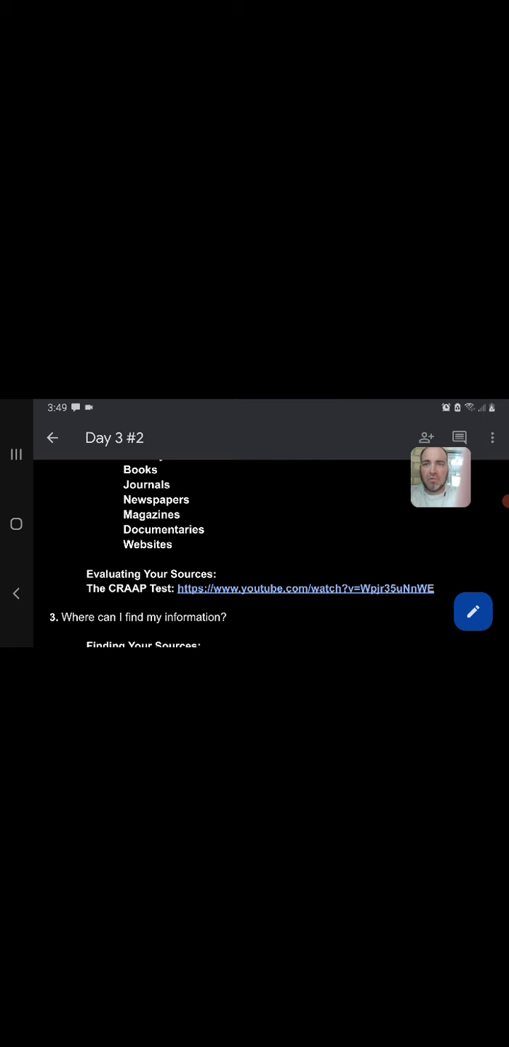
Open the CRAAP Test link preview and play the video in YouTube.
{"action": "left_click", "coordinate": [306, 589]}
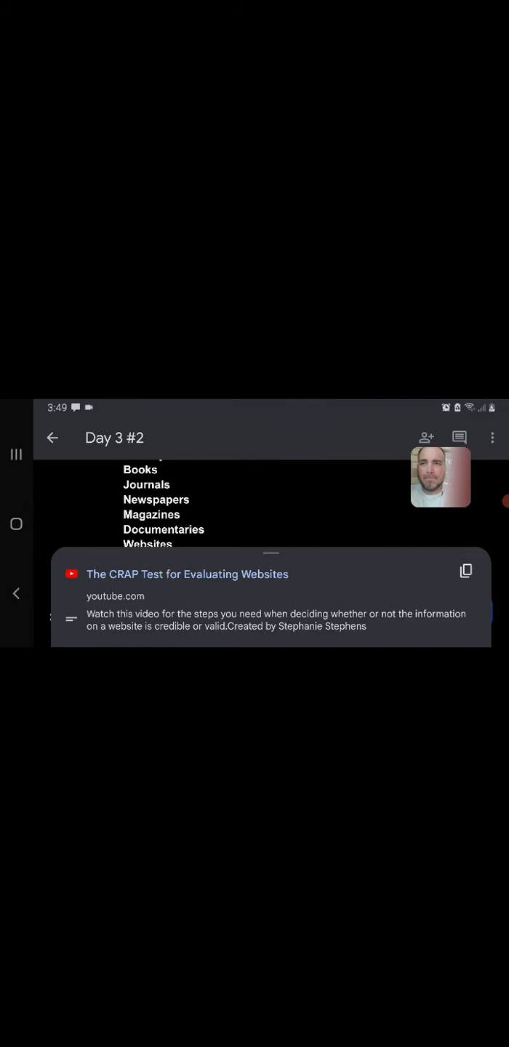
{"action": "left_click", "coordinate": [188, 574]}
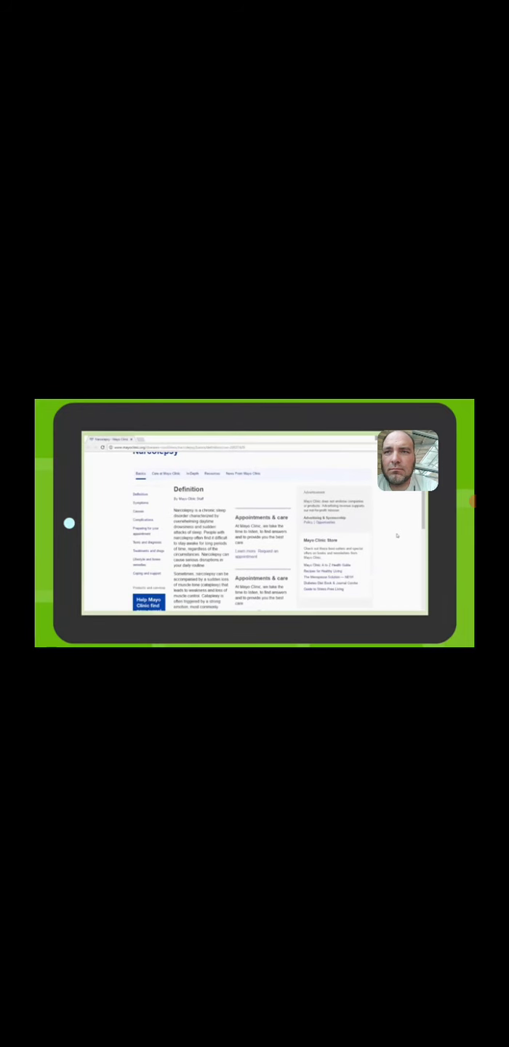
Leave the CRAP Test video for the home screen page with Docs and Classroom.
{"action": "scroll", "scroll_direction": "down", "scroll_amount": 3}
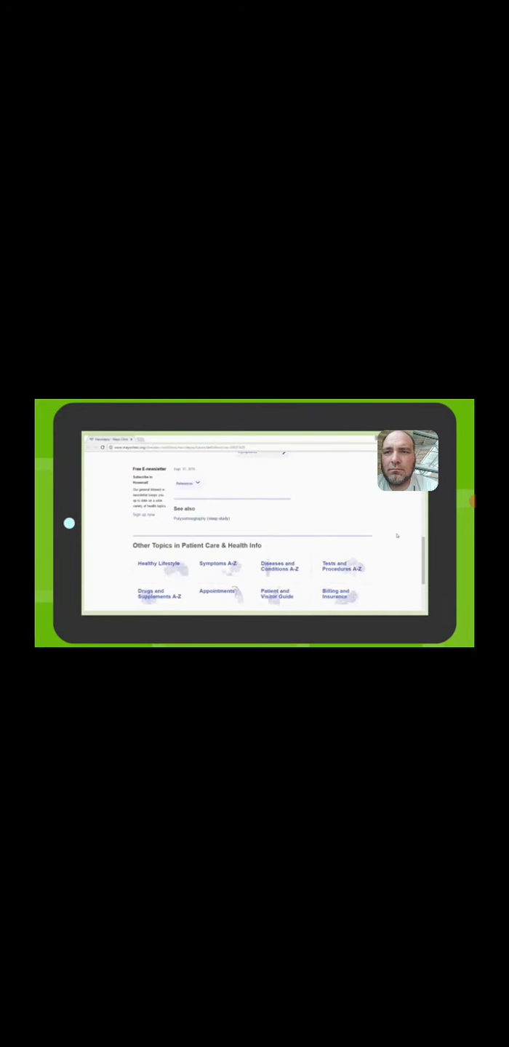
{"action": "left_click", "coordinate": [187, 483]}
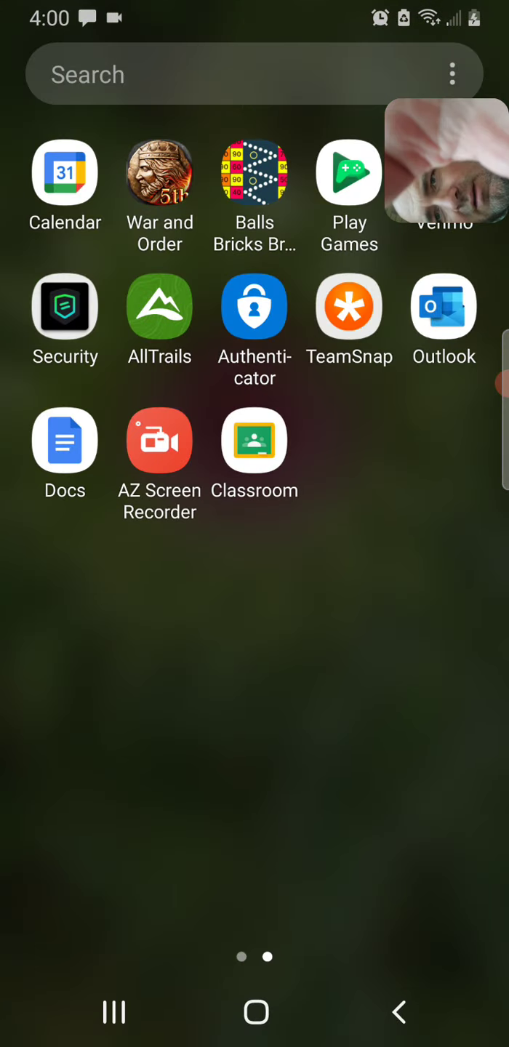
Reopen Day 3 #2 from recent documents at the Evaluating Your Sources section.
{"action": "left_click", "coordinate": [64, 439]}
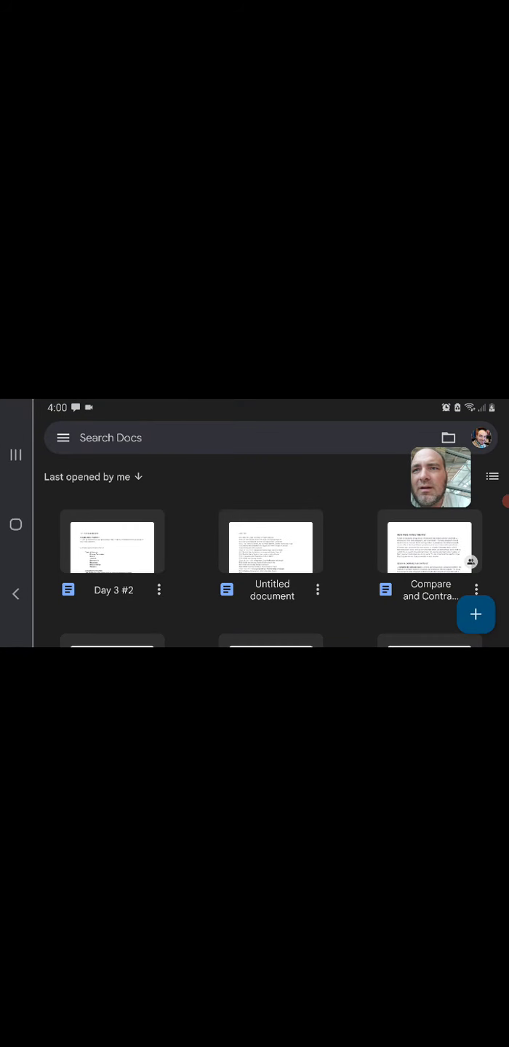
{"action": "left_click", "coordinate": [113, 542]}
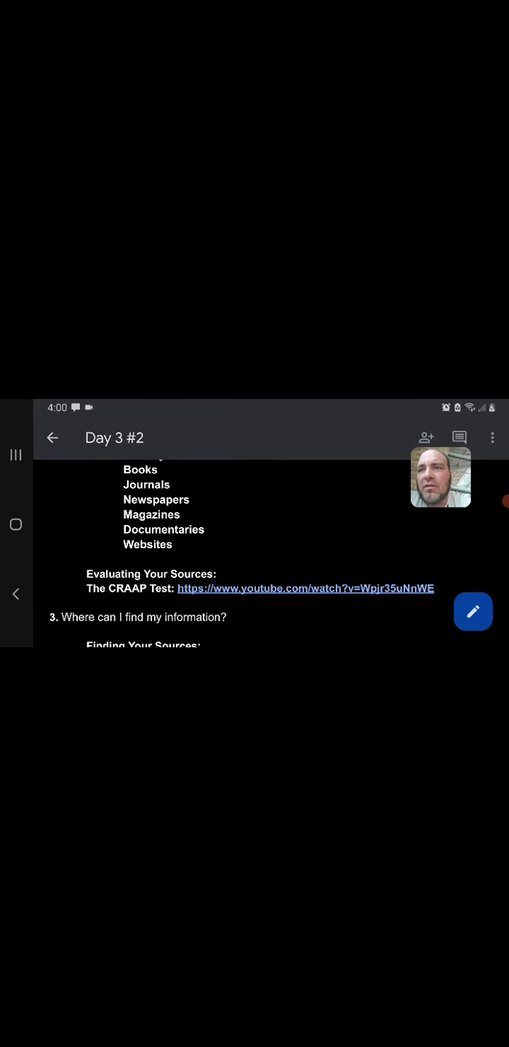
{"action": "scroll", "scroll_direction": "down", "scroll_amount": 3}
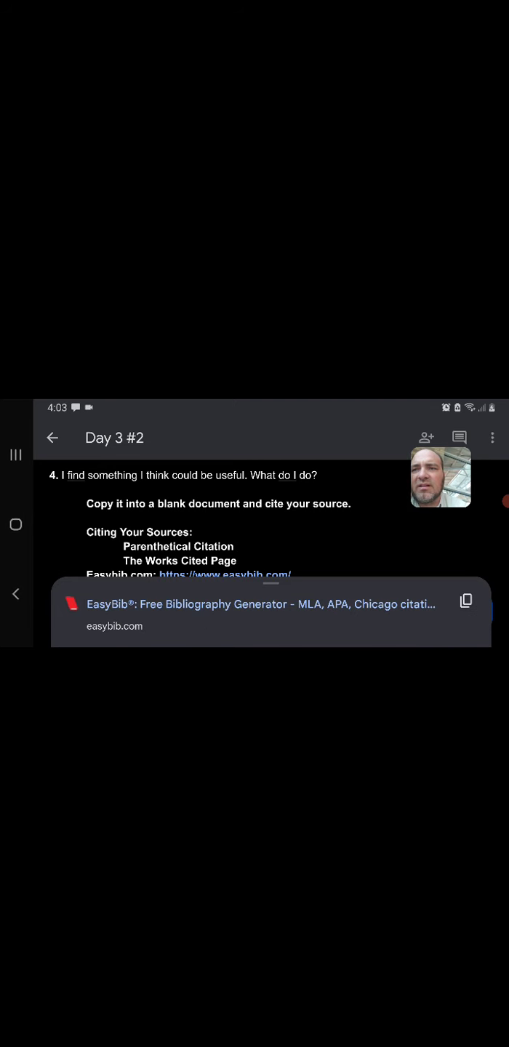
Follow the EasyBib link to easybib.com's Website, Book and Journal source options.
{"action": "left_click", "coordinate": [261, 604]}
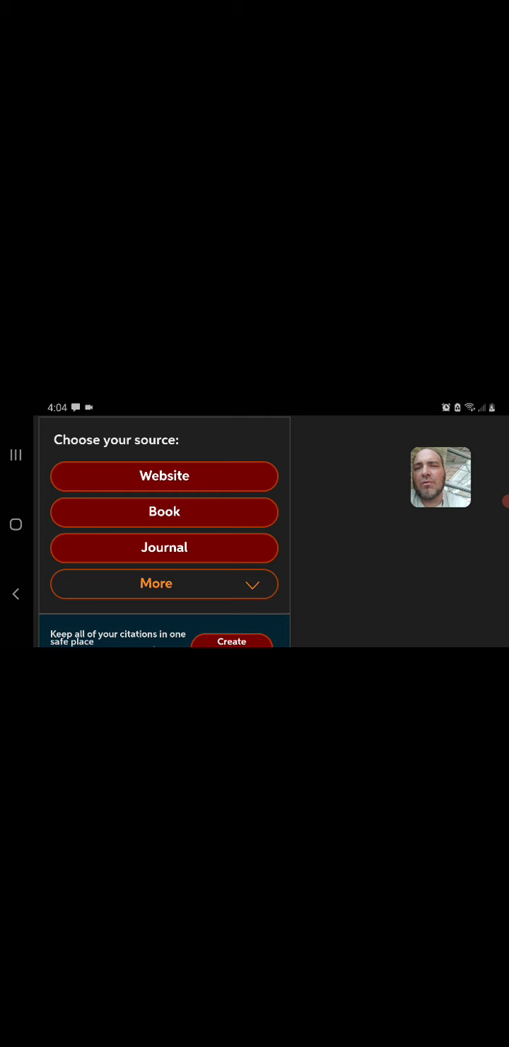
Choose Book as the source and search titles for 'American heritage Civil War'.
{"action": "left_click", "coordinate": [163, 512]}
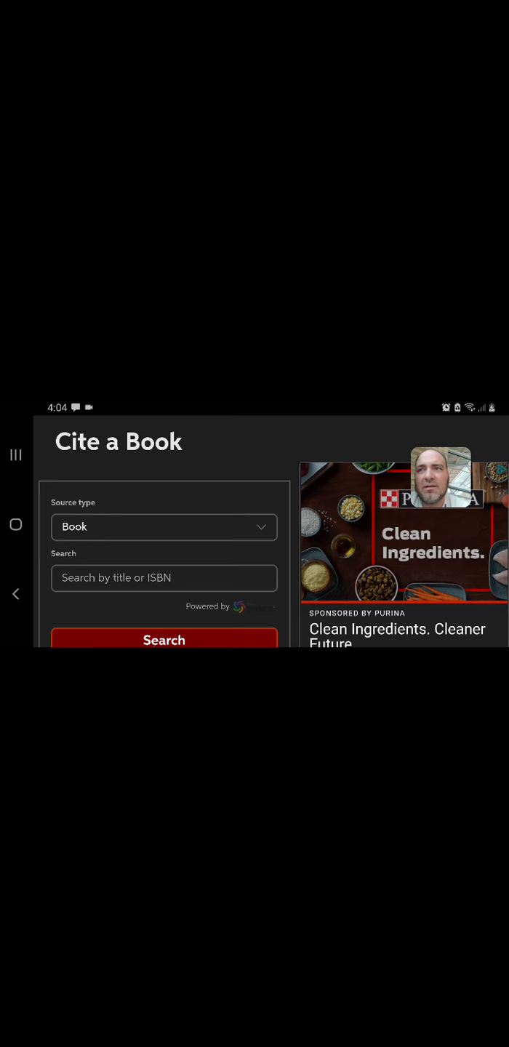
{"action": "left_click", "coordinate": [164, 578]}
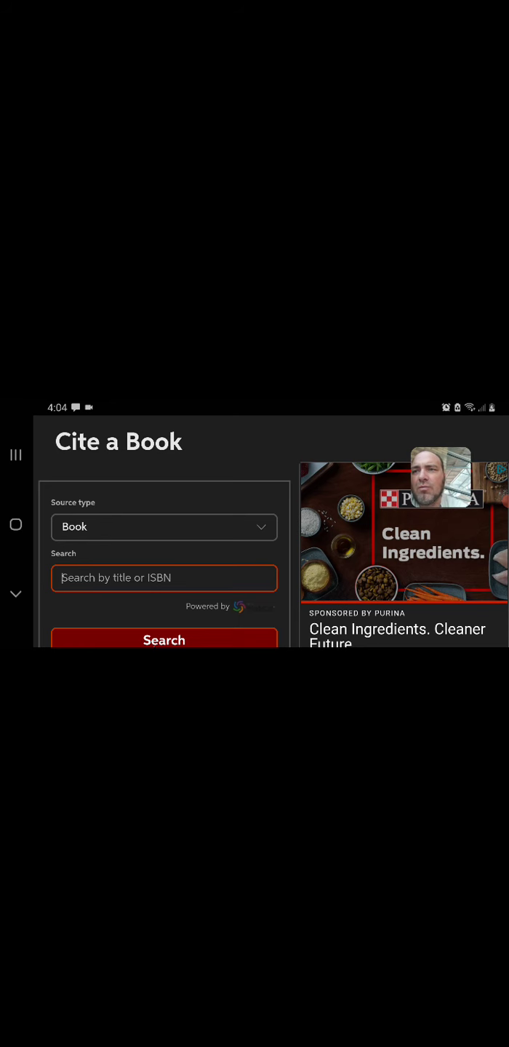
{"action": "left_click", "coordinate": [164, 578]}
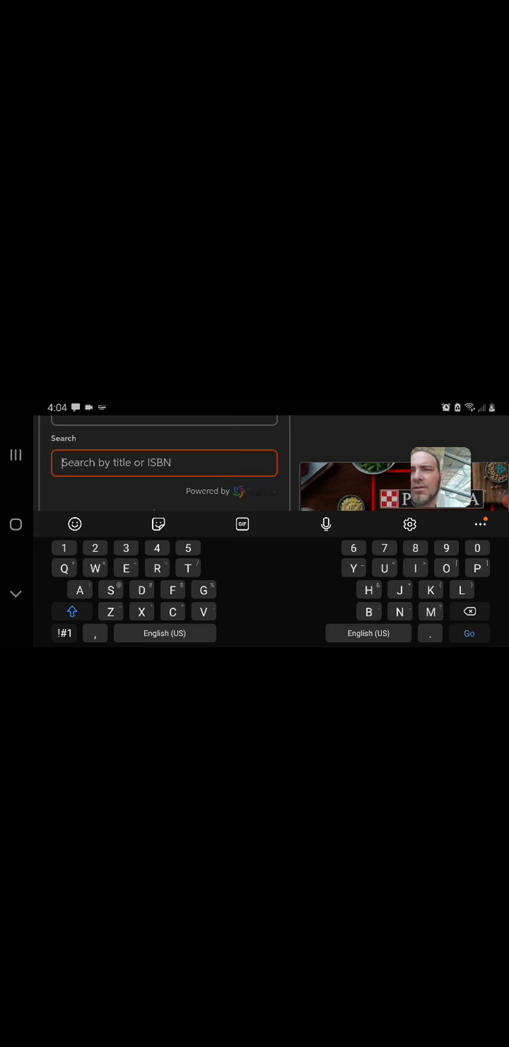
{"action": "type", "text": "Am"}
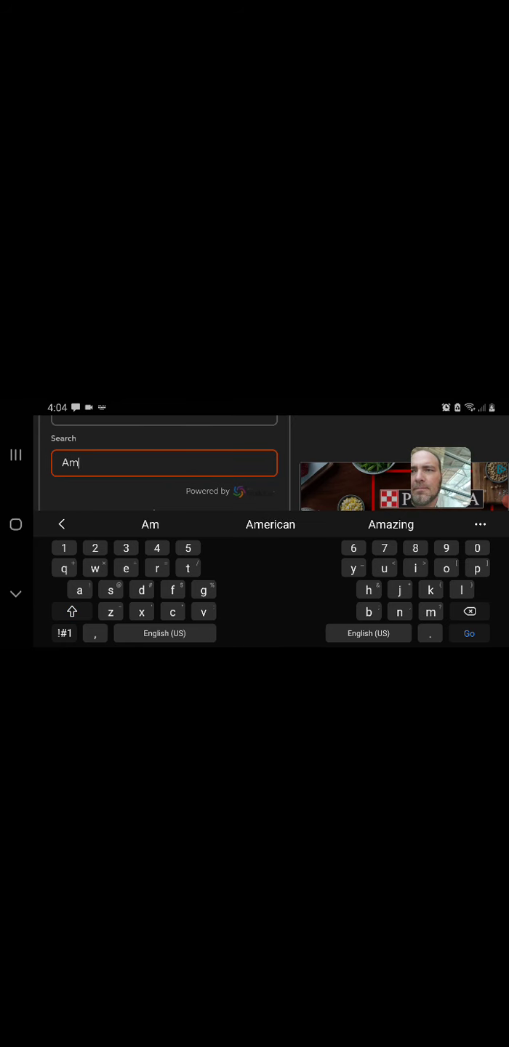
{"action": "type", "text": "erican her"}
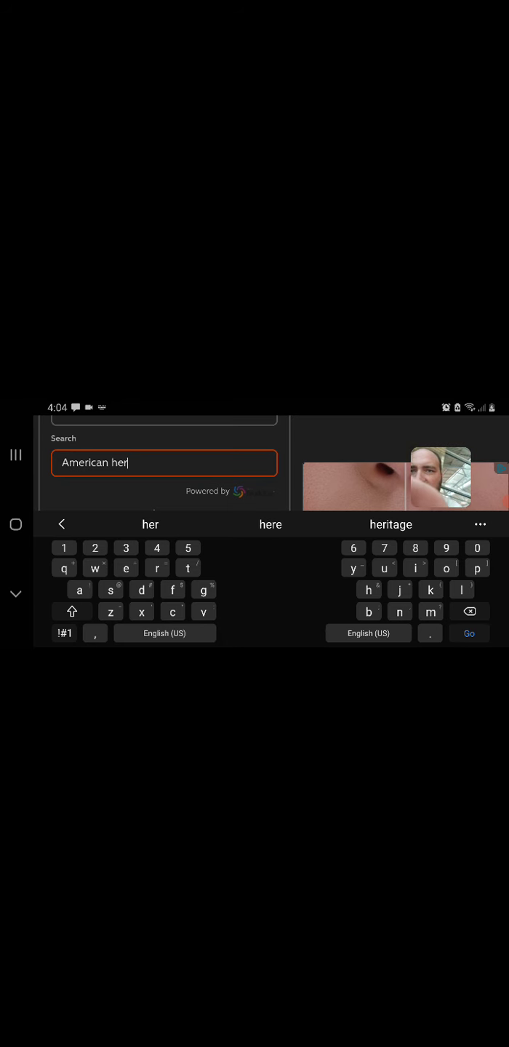
{"action": "left_click", "coordinate": [391, 525]}
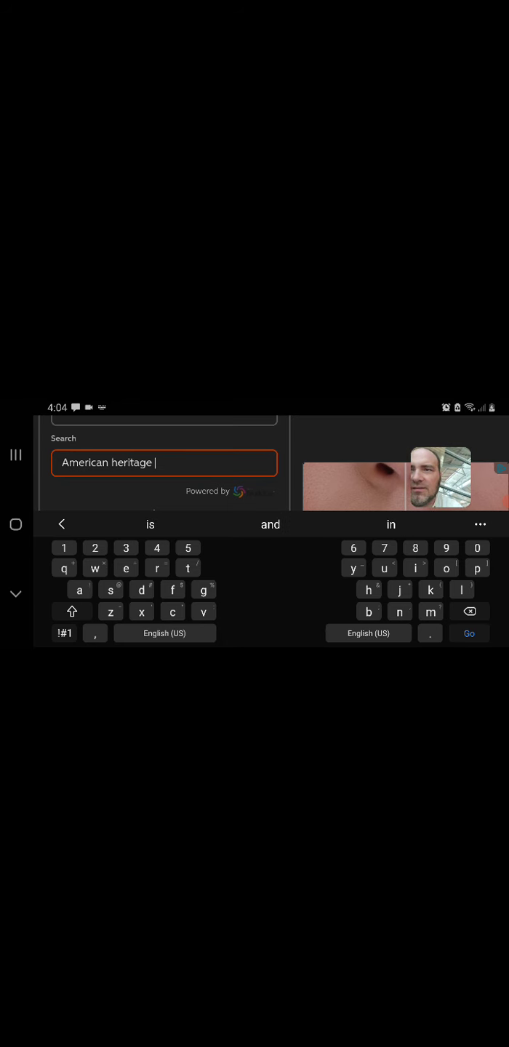
{"action": "type", "text": "ci"}
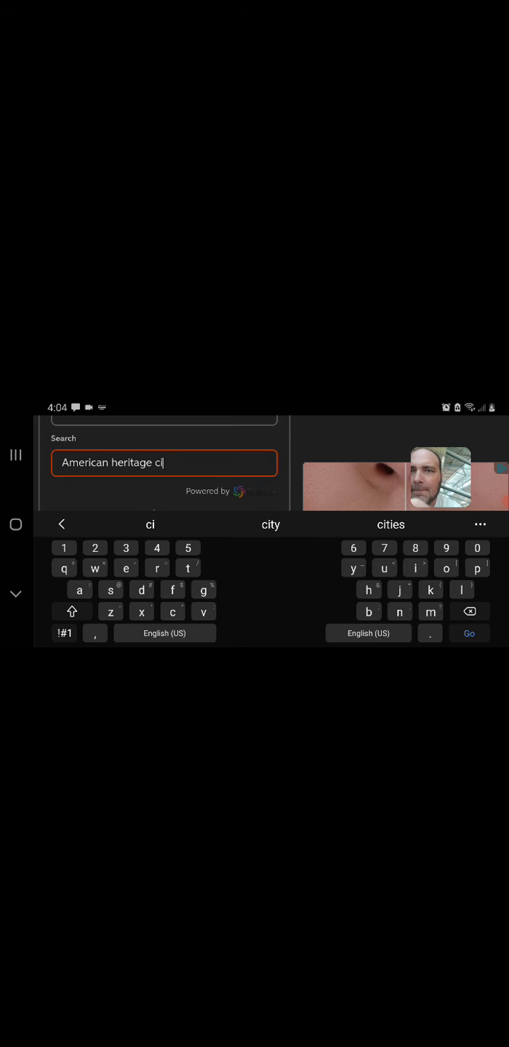
{"action": "type", "text": "vil War"}
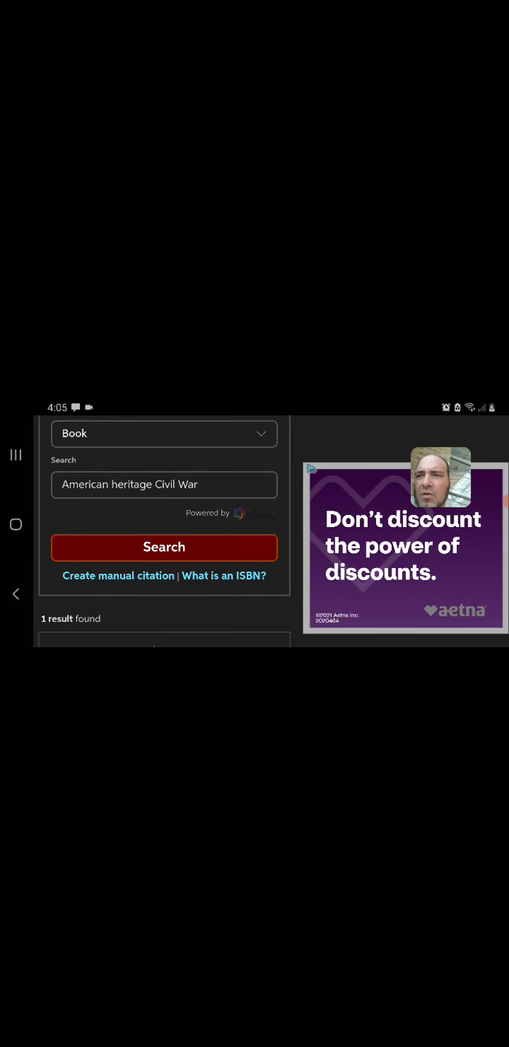
Cite the result 'The Civil War' (Tess Press, 2009) by Catton et al.
{"action": "scroll", "scroll_direction": "down", "scroll_amount": 3}
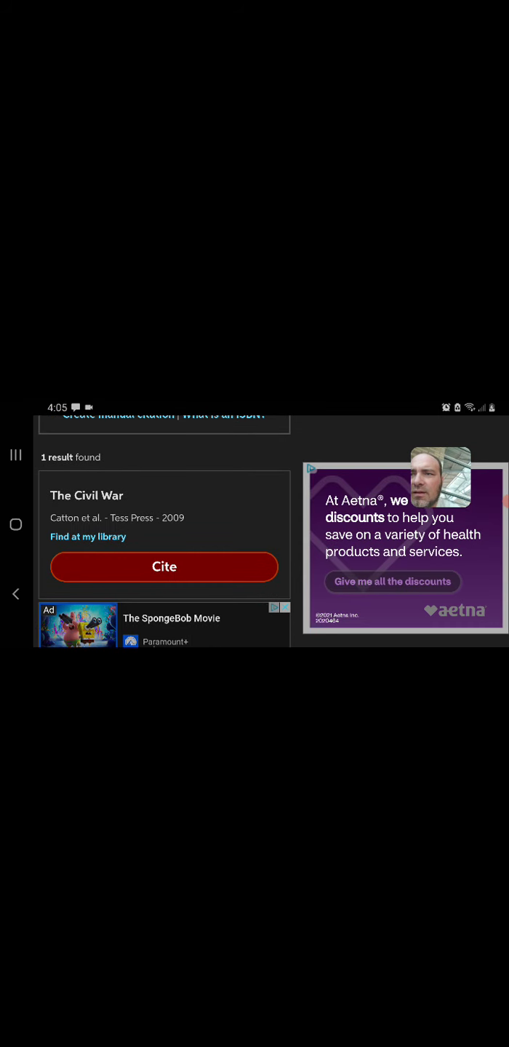
{"action": "left_click", "coordinate": [163, 566]}
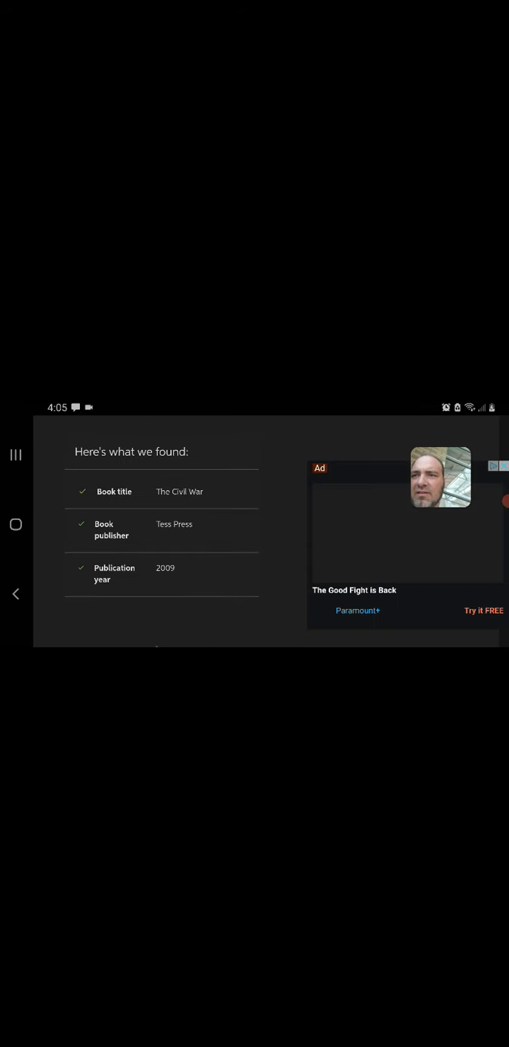
Scroll the Works Cited list and choose Create citation for a new source.
{"action": "scroll", "scroll_direction": "down", "scroll_amount": 3}
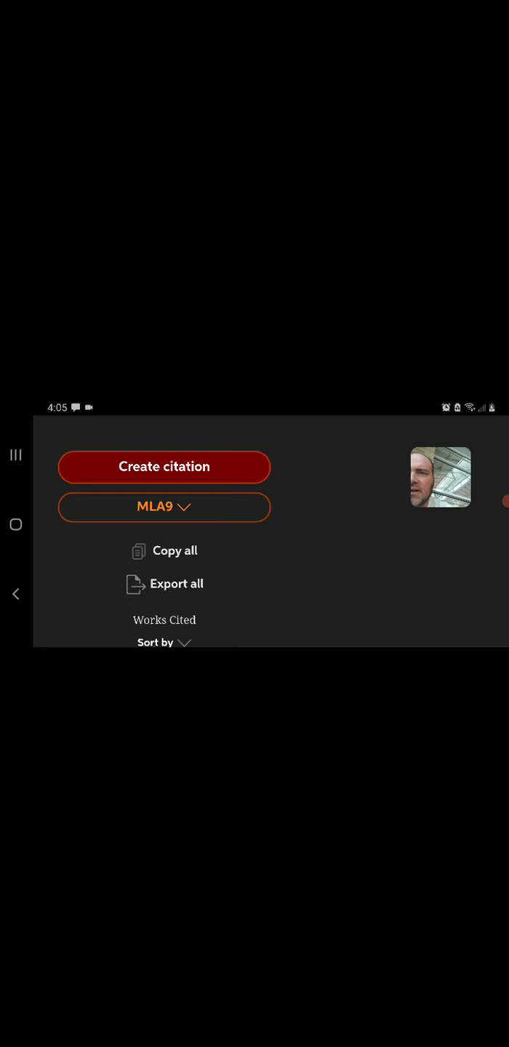
{"action": "left_click", "coordinate": [165, 507]}
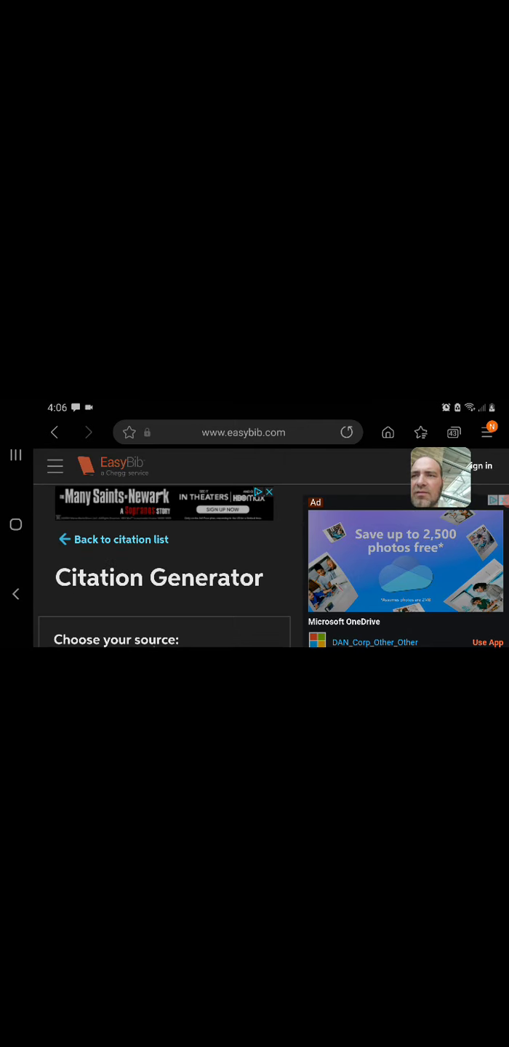
Leave EasyBib for Google Docs' recent documents list showing Day 3 #2 first.
{"action": "scroll", "scroll_direction": "down", "scroll_amount": 3}
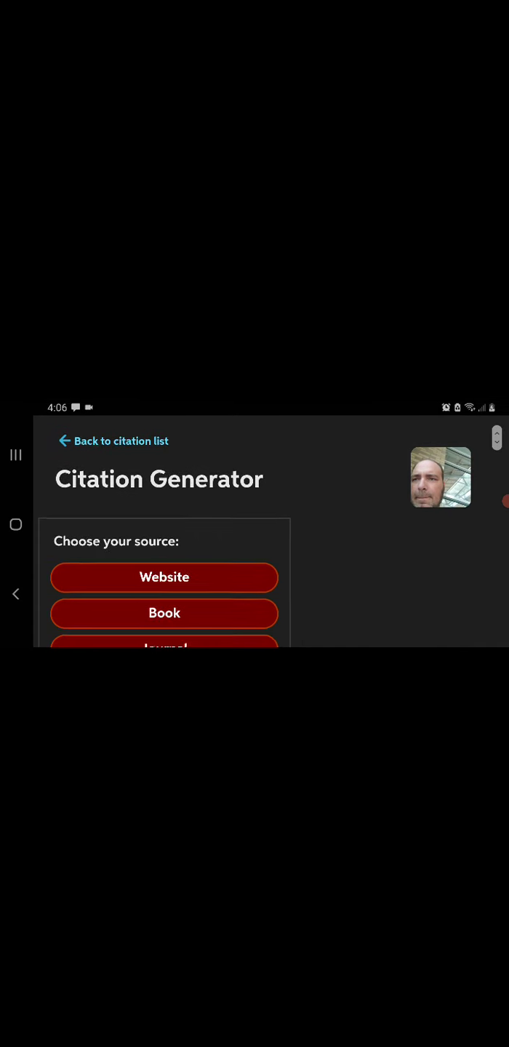
{"action": "scroll", "scroll_direction": "down", "scroll_amount": 3}
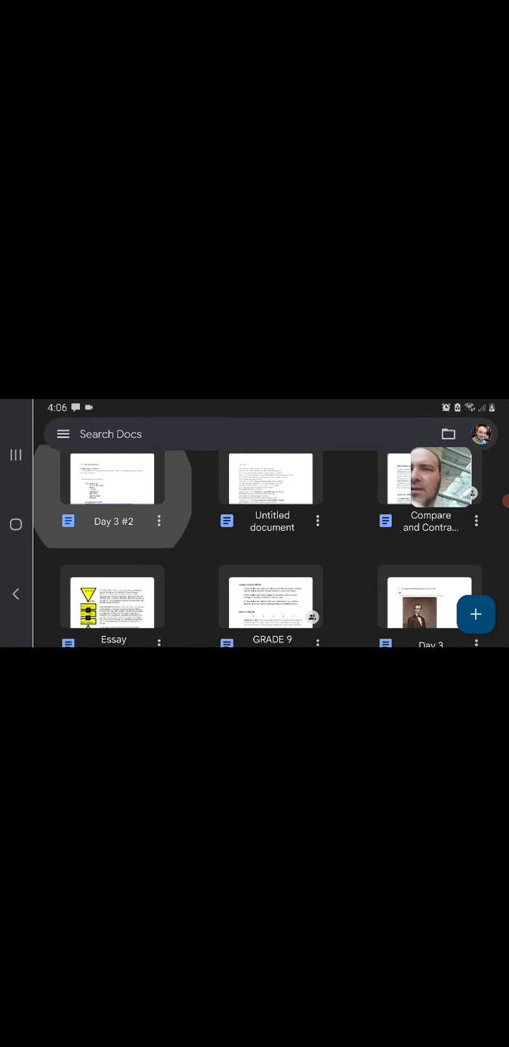
Open Day 3 #2 to its citing-sources notes with the EasyBib link.
{"action": "left_click", "coordinate": [112, 479]}
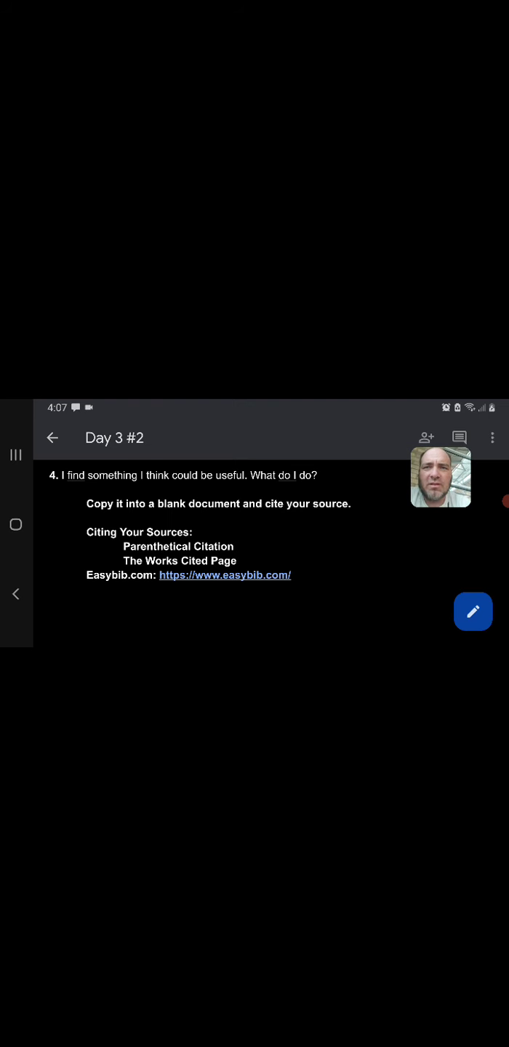
{"action": "scroll", "scroll_direction": "down", "scroll_amount": 3}
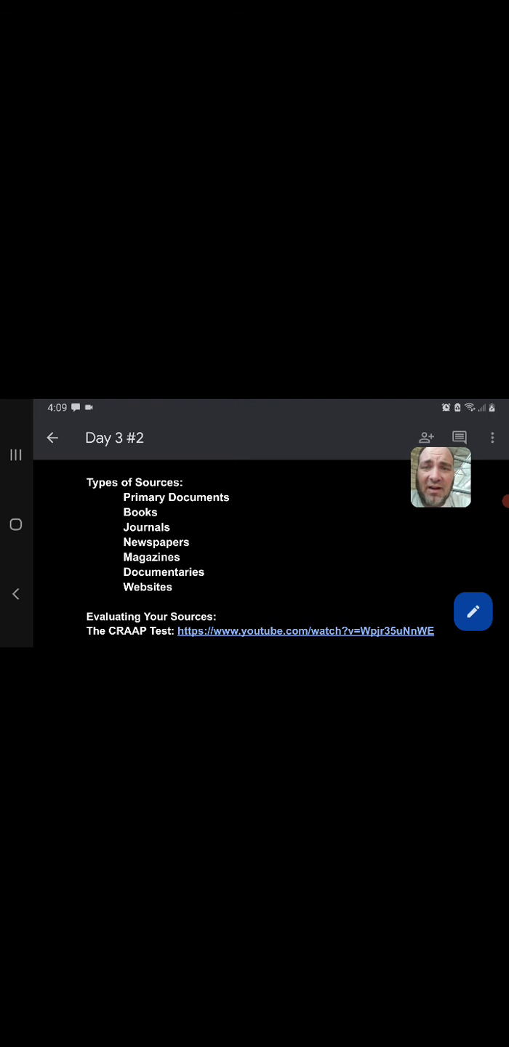
{"action": "scroll", "scroll_direction": "down", "scroll_amount": 3}
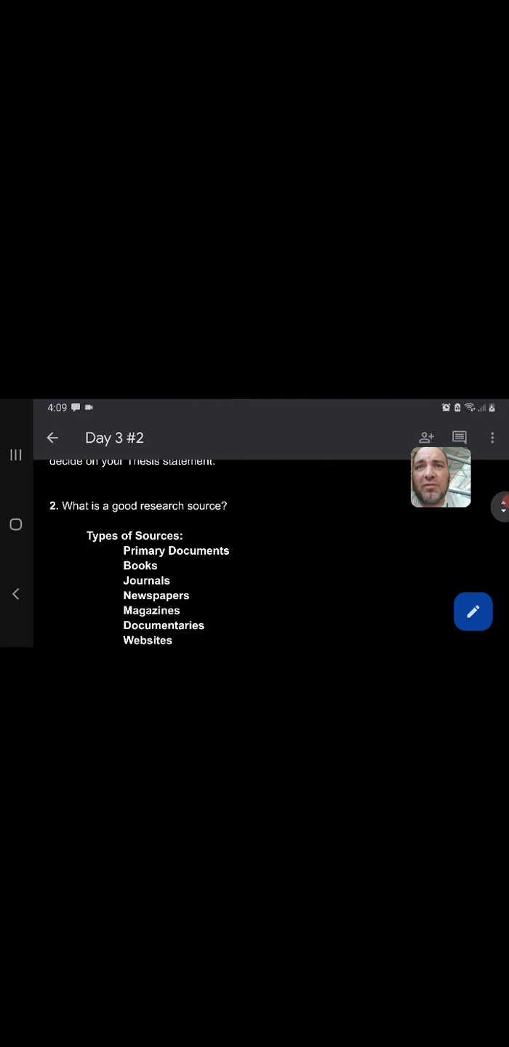